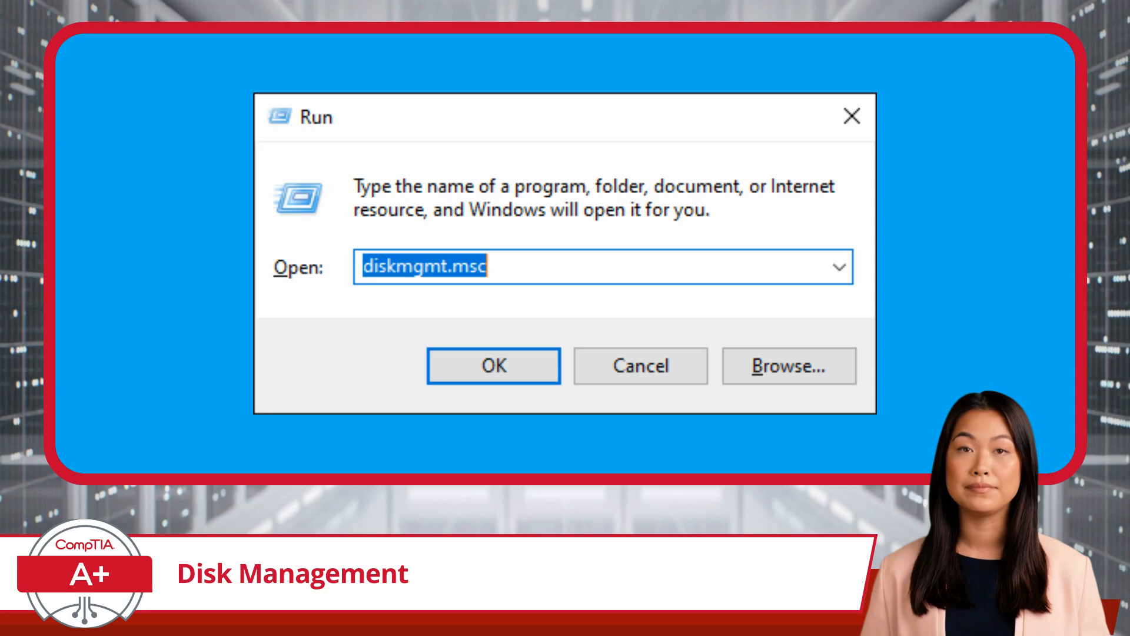
Launch diskmgmt.msc from Run, showing Disk 0 unallocated, Disk 1 partitions and the mirrored C: volume.
{"action": "left_click", "coordinate": [493, 365]}
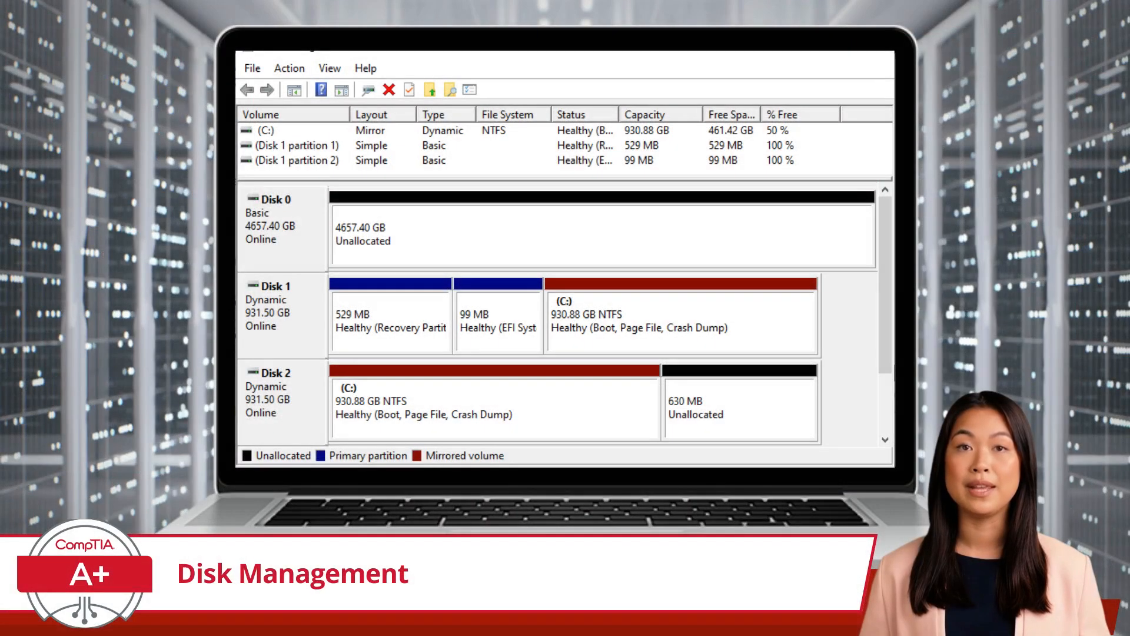